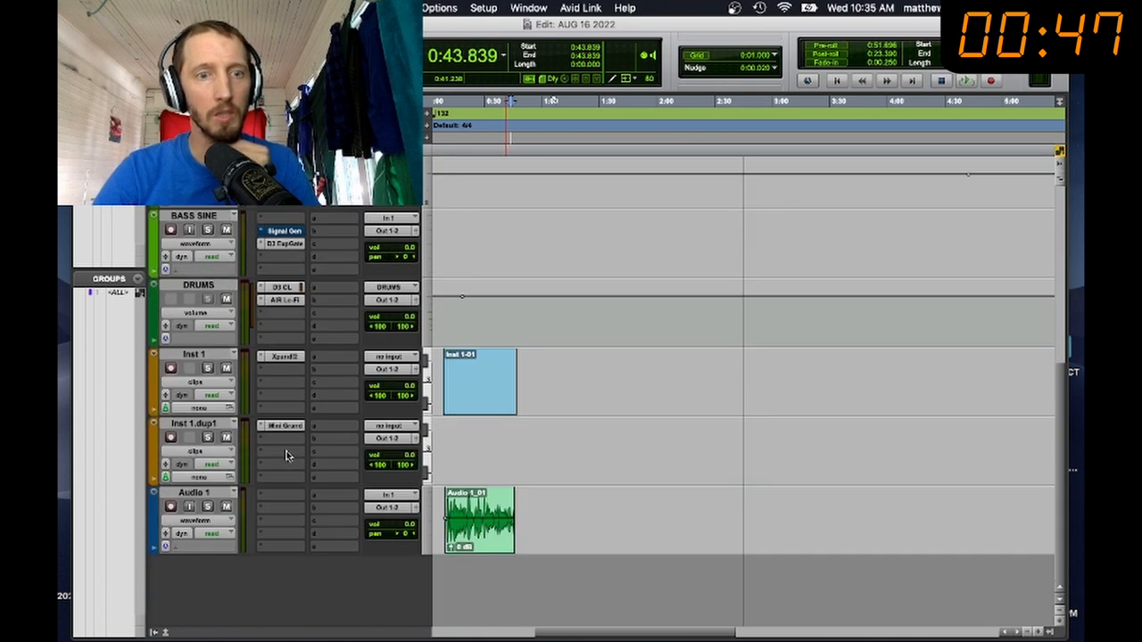
- Place a clav MIDI clip on track 18 Rise Clav right after the ABPL2 clip
click(281, 356)
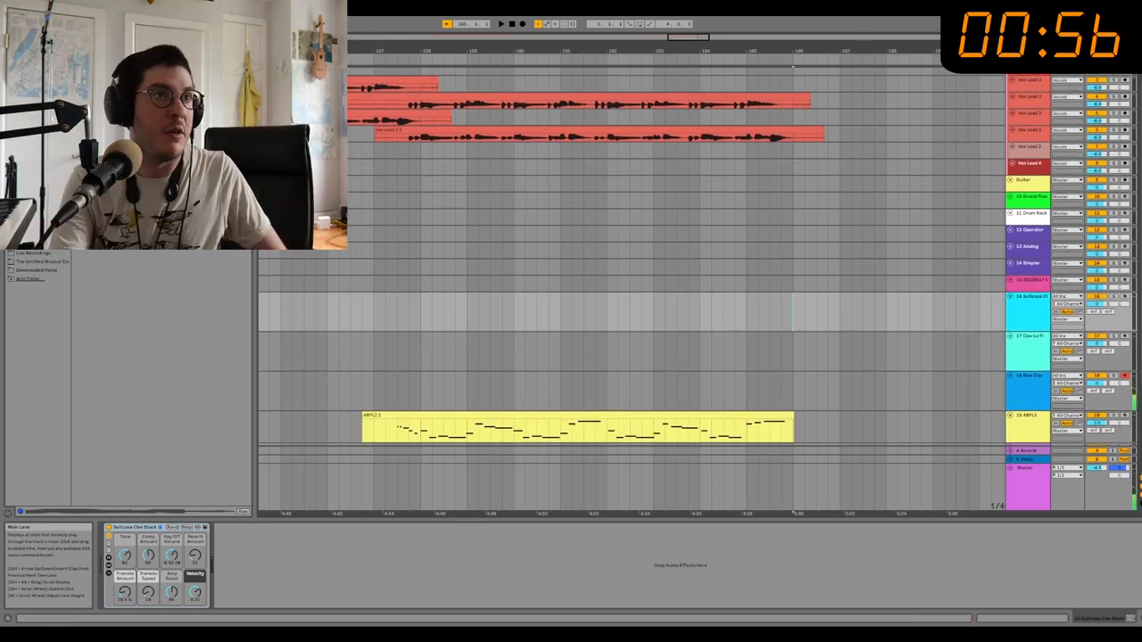
click(525, 24)
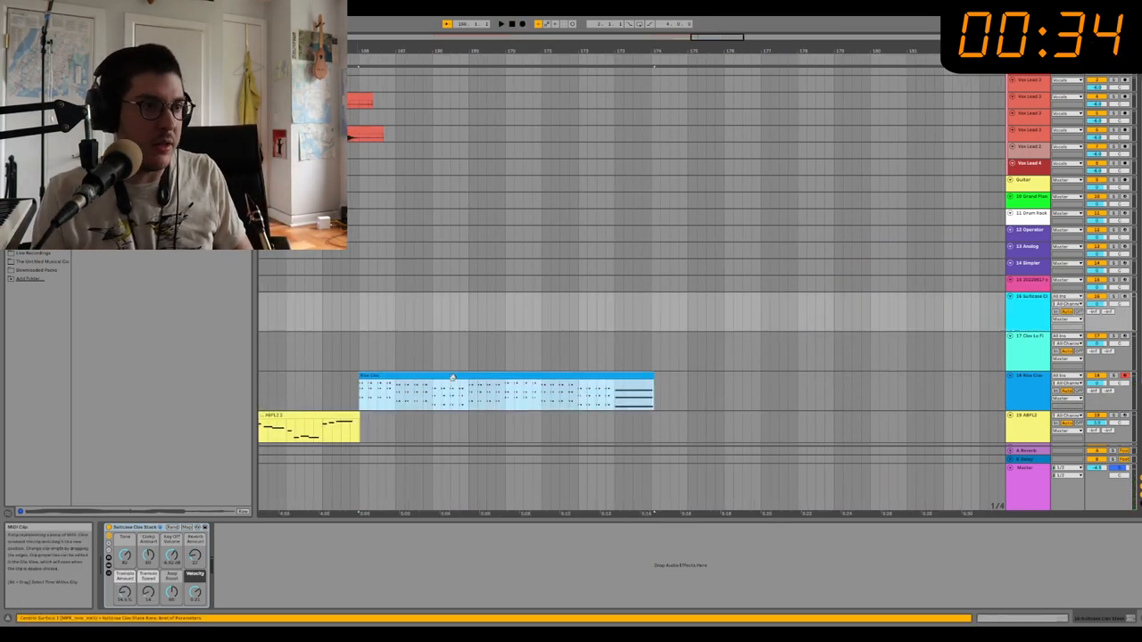
double_click(505, 392)
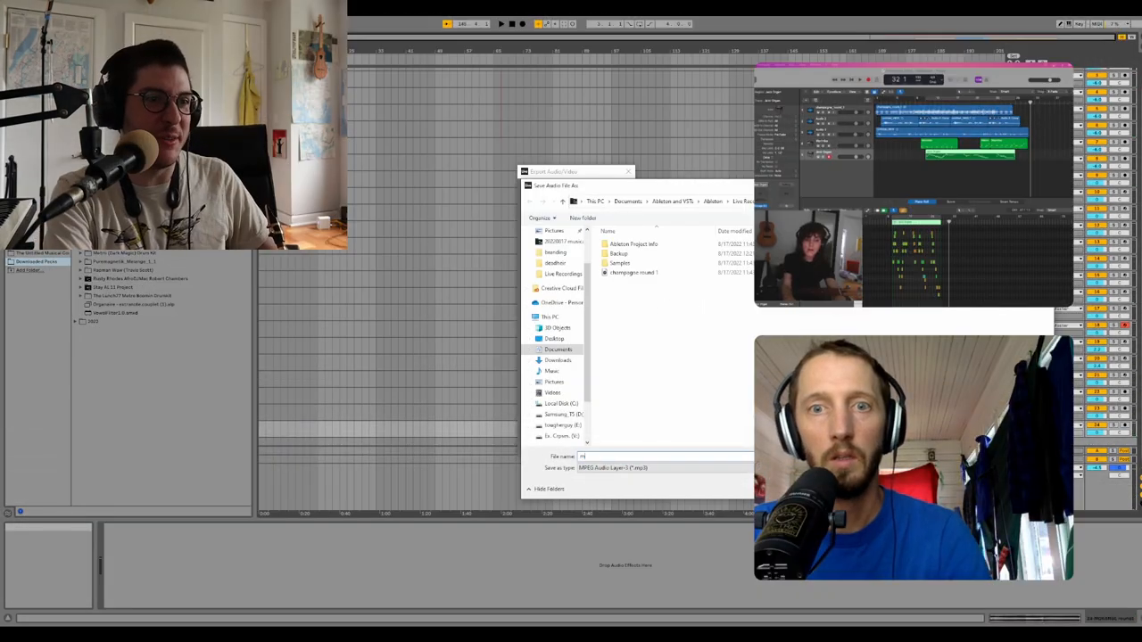
- Save the arrangement export as an MPEG Audio Layer-3 (.mp3) file in the recordings folder
click(593, 442)
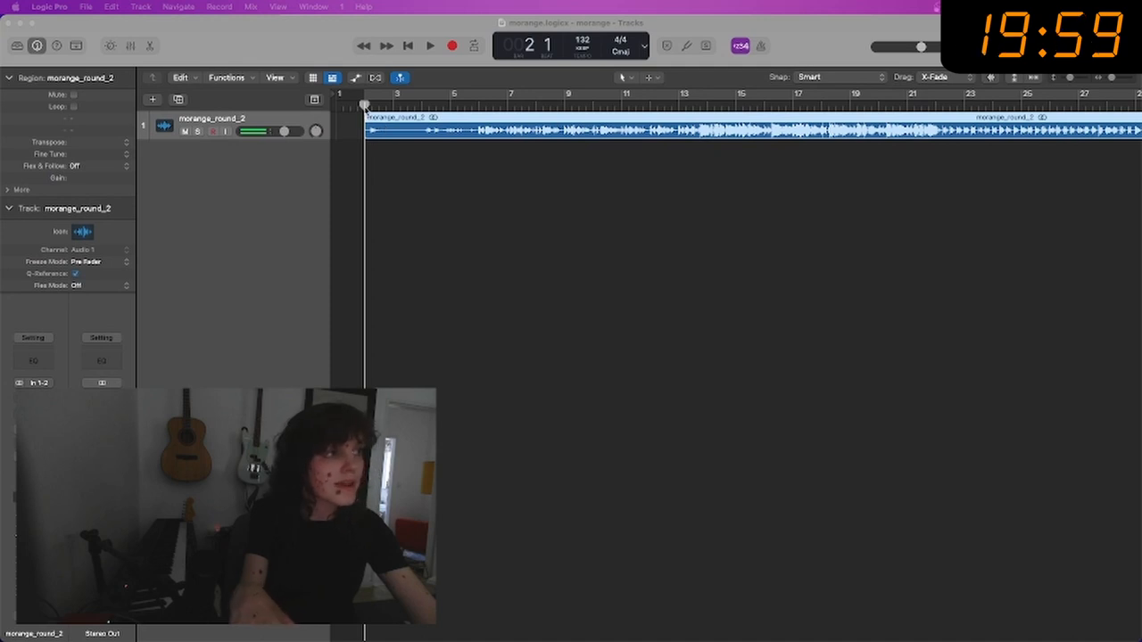
- Start playback and let the playhead run through the morange_round_2 region
click(429, 45)
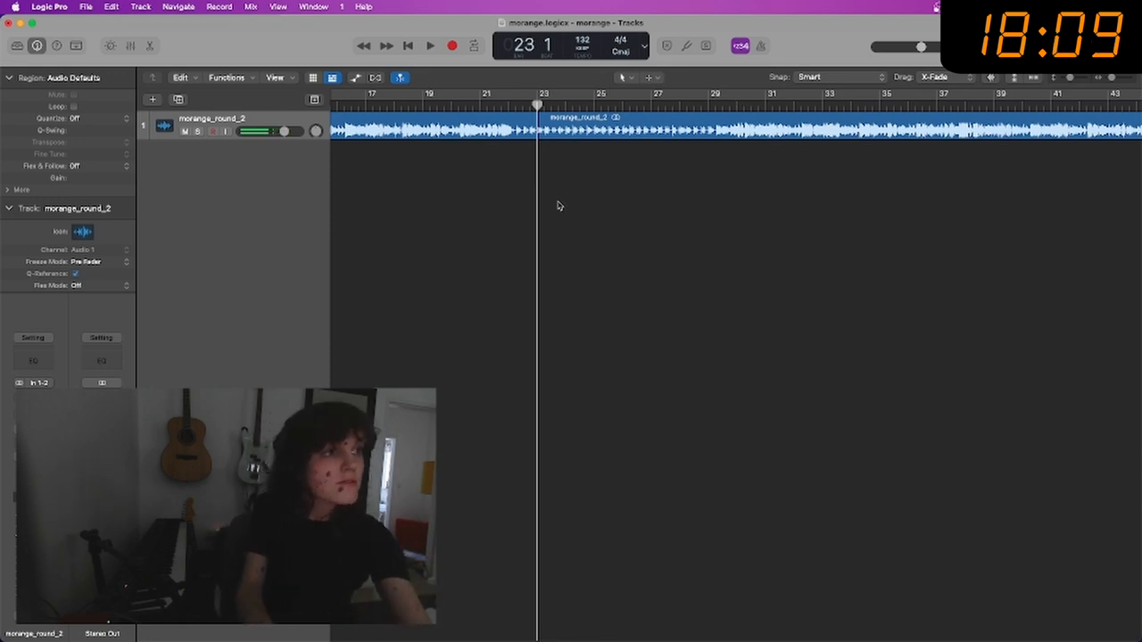
- Drag and scroll right along the Tracks area to review the morange_round_2 takes
drag(580, 130, 883, 130)
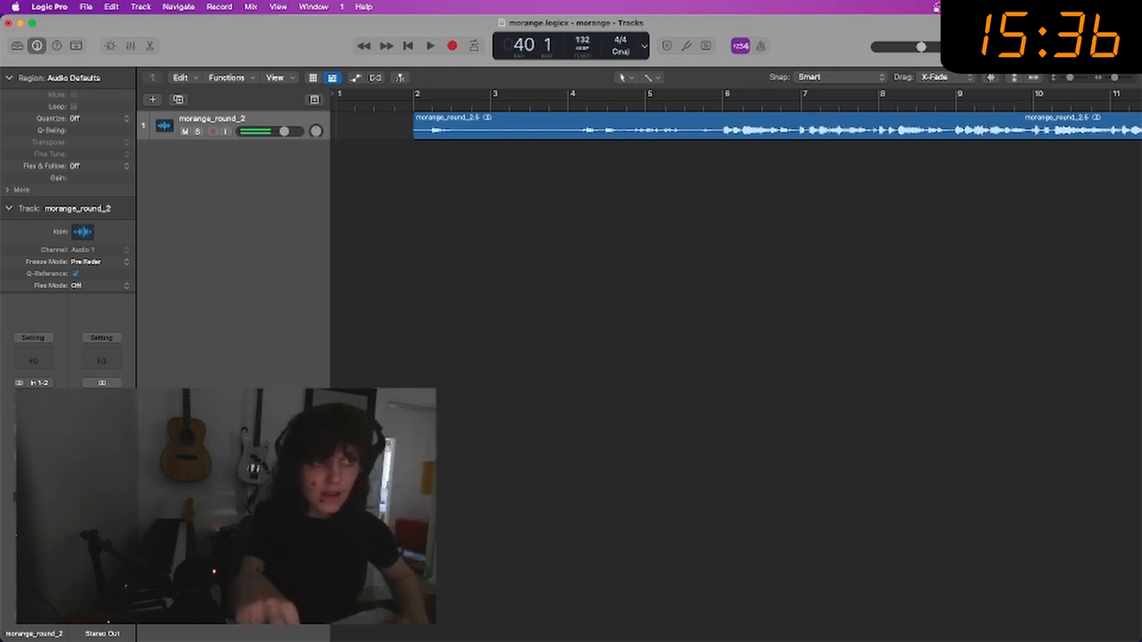
scroll(right, 3)
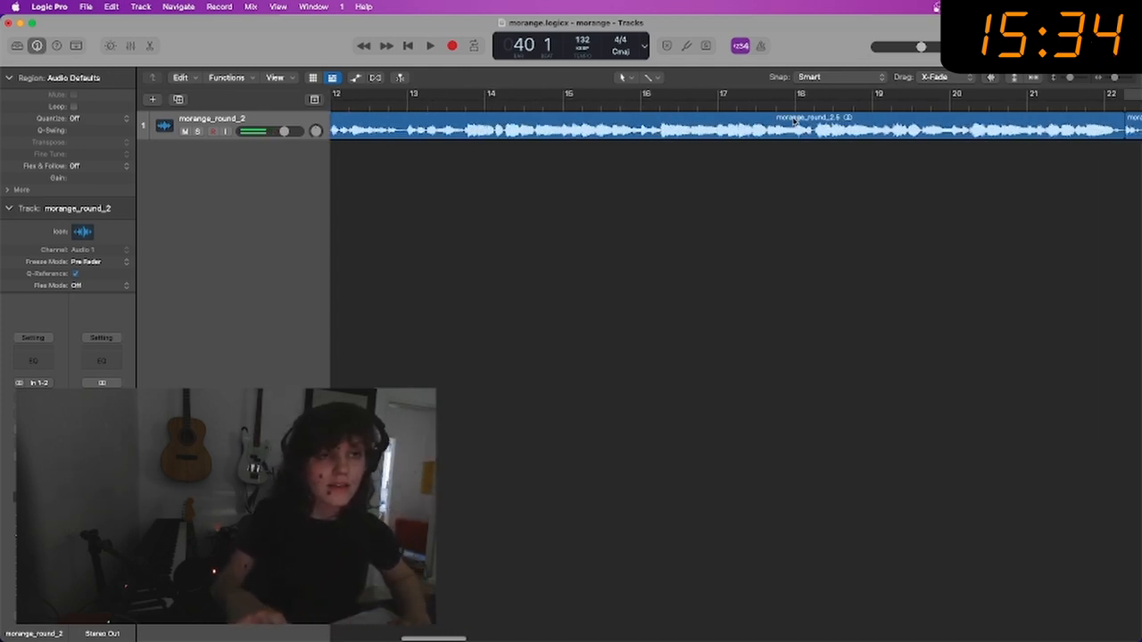
scroll(right, 3)
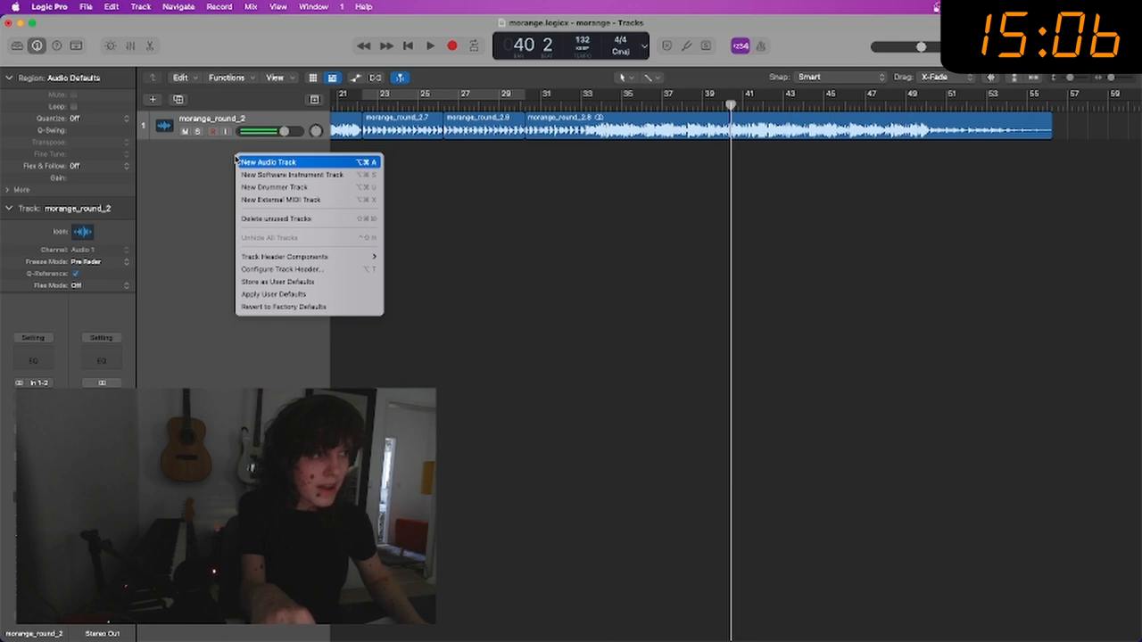
- Add the vocal_eth audio track and record a vocal_eth#02 take starting around bar 31
click(270, 162)
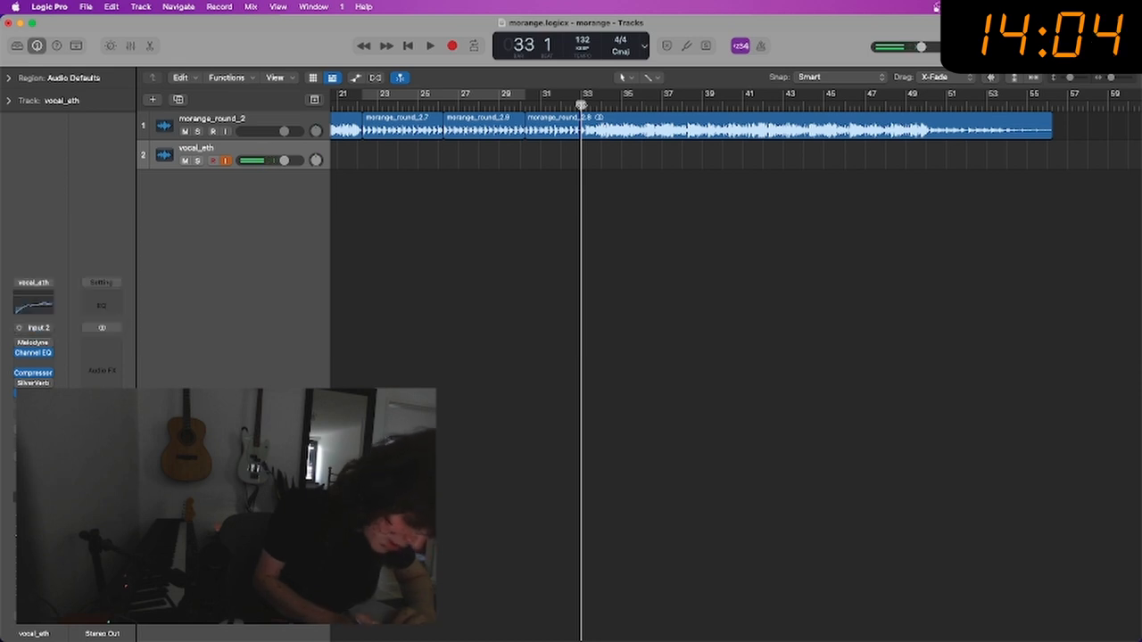
click(453, 46)
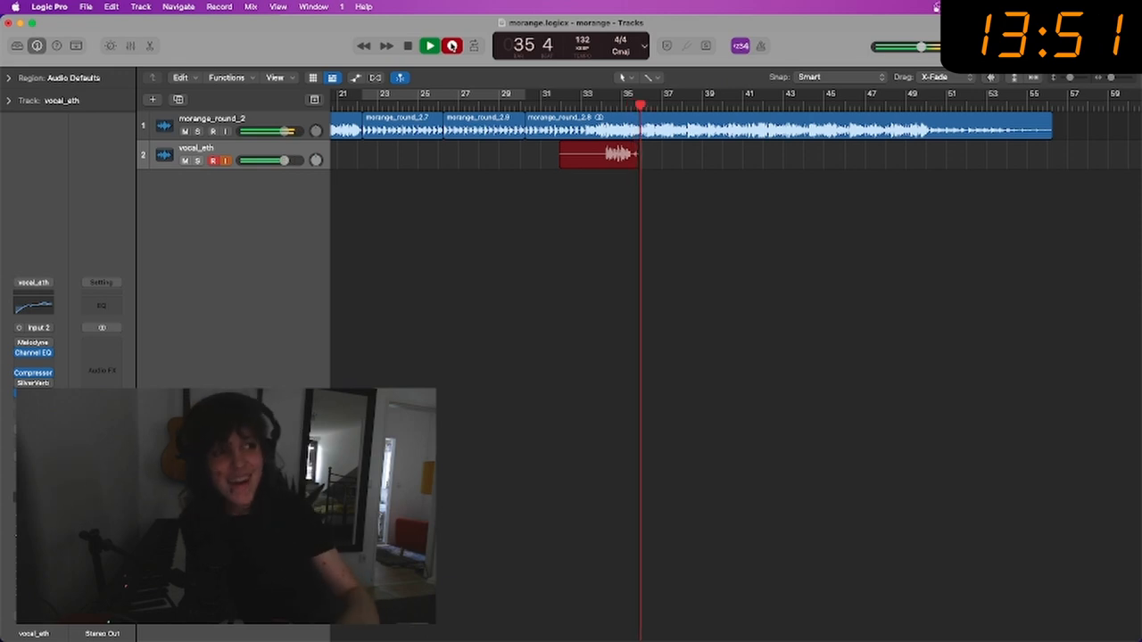
click(429, 46)
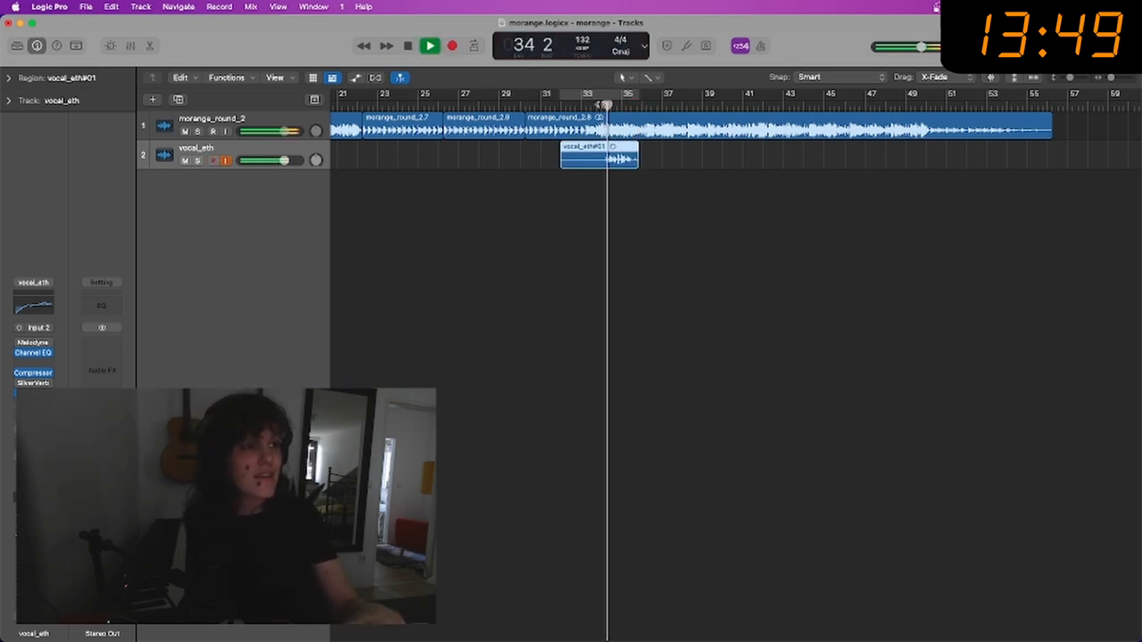
click(429, 46)
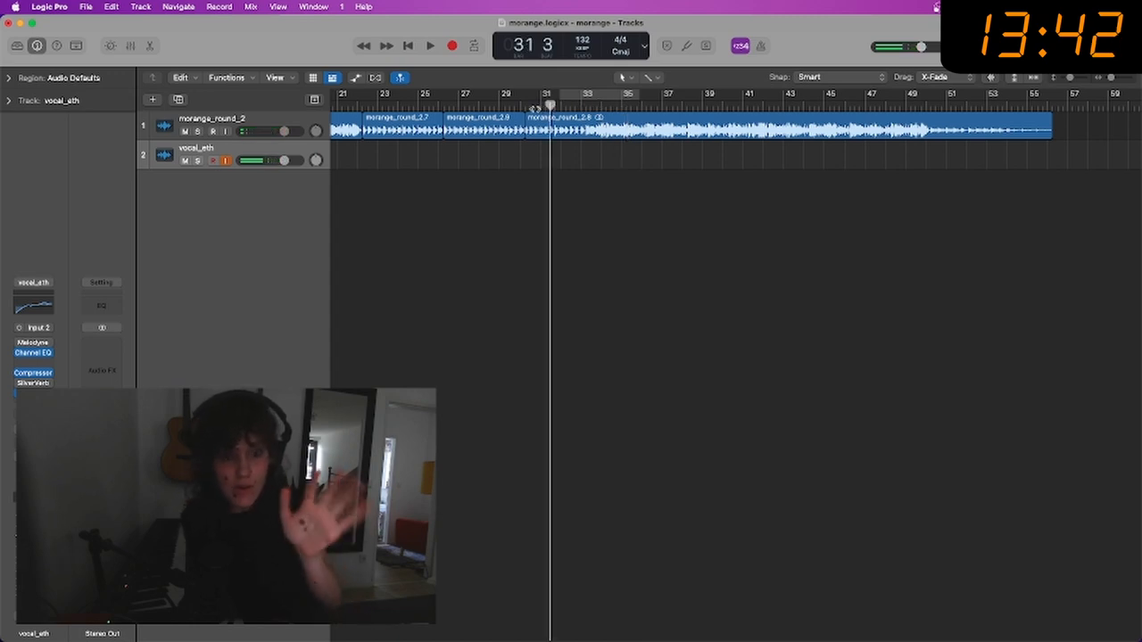
click(429, 46)
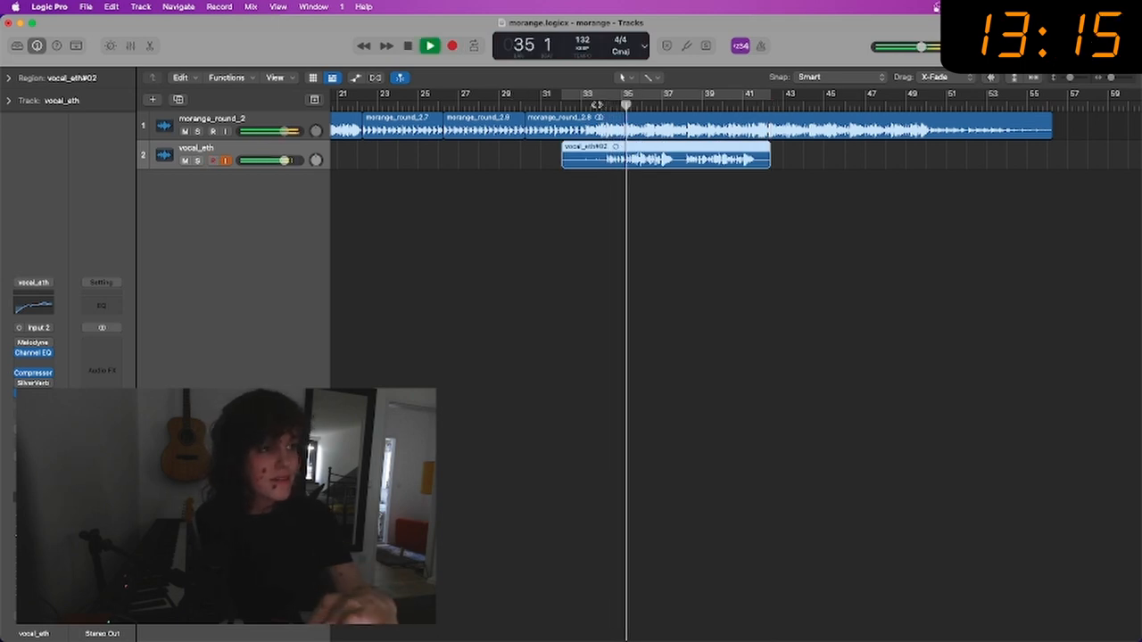
click(430, 46)
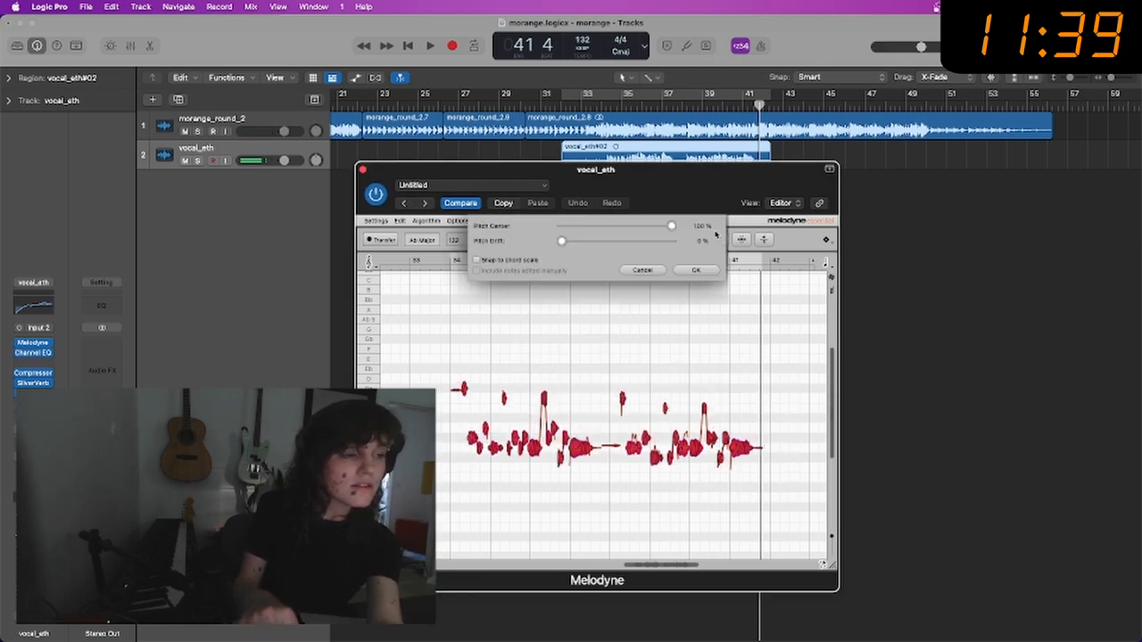
- Apply Melodyne Correct Pitch with Pitch Center at 100% to vocal_eth#02
click(695, 269)
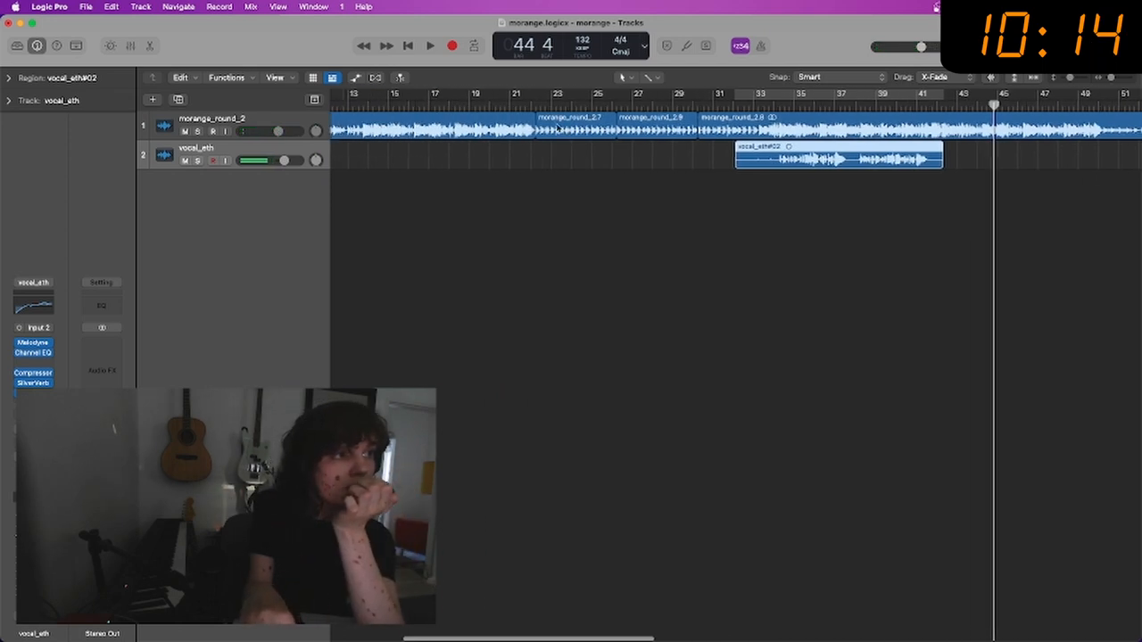
- Play from bar 28 and stop to audition the vocal_eth#02 take
click(429, 46)
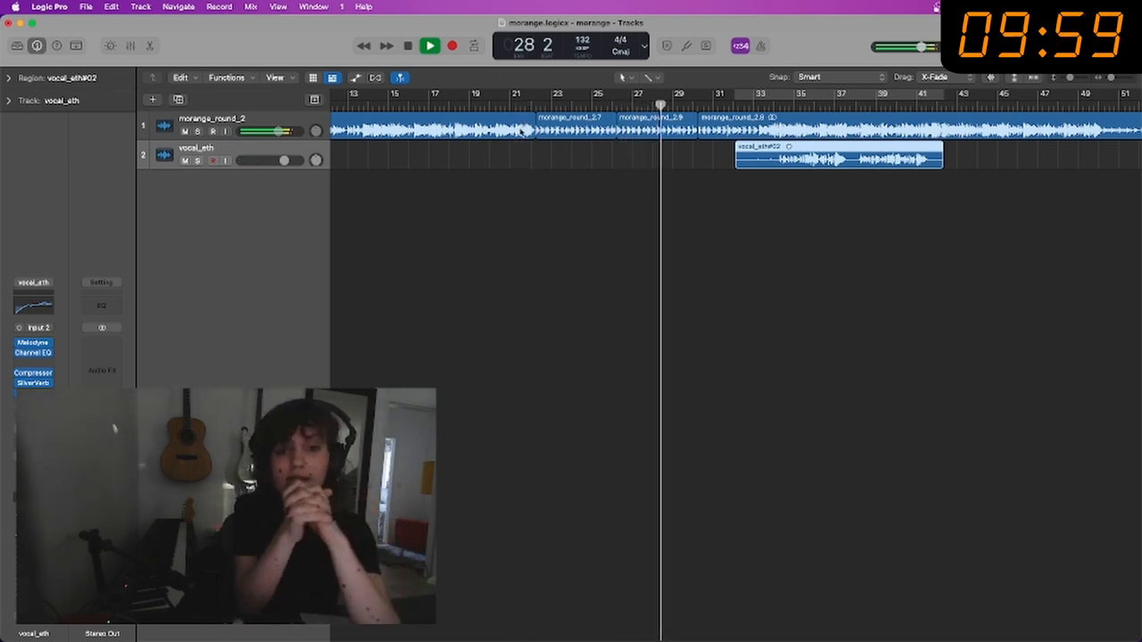
click(429, 45)
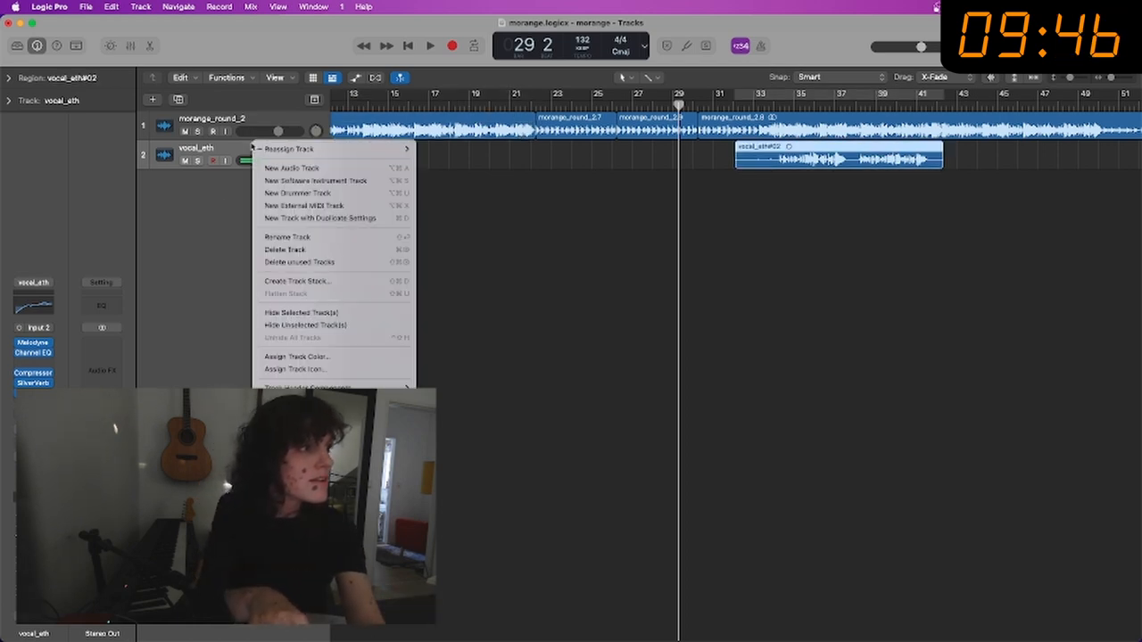
- Duplicate the vocal_eth track and record a vocal_eth#01 take around bars 22–34
click(291, 167)
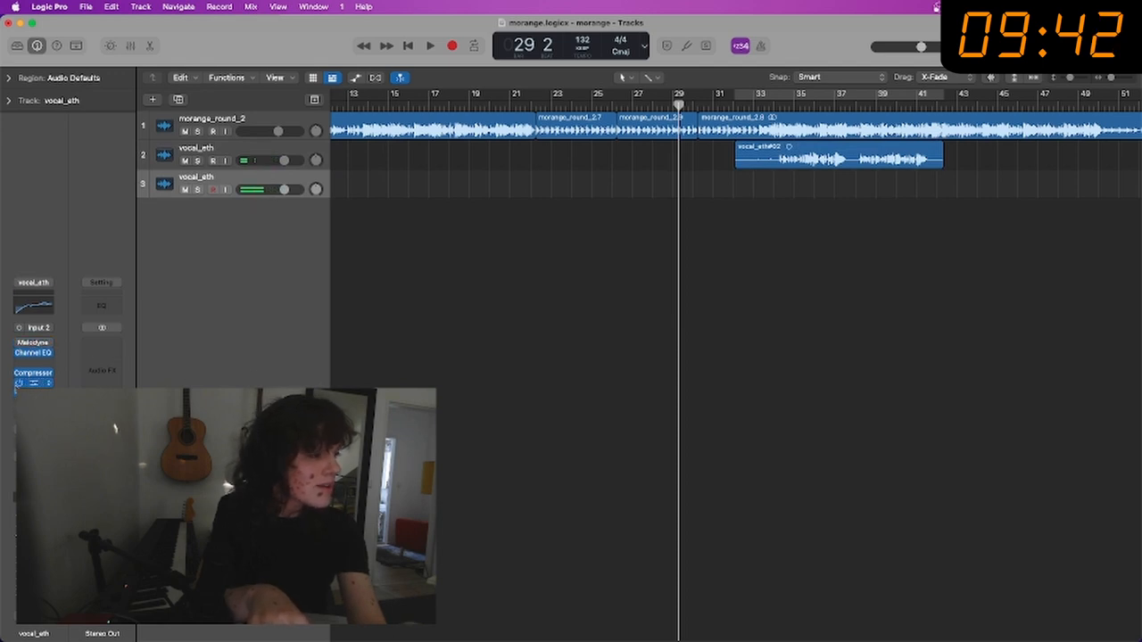
click(430, 45)
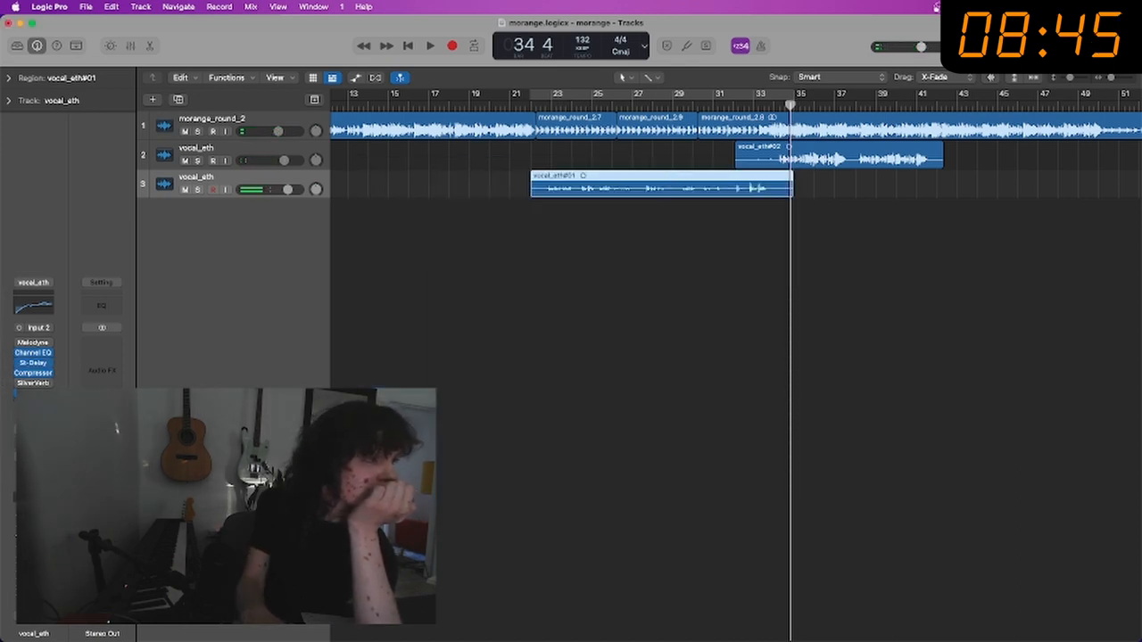
click(33, 362)
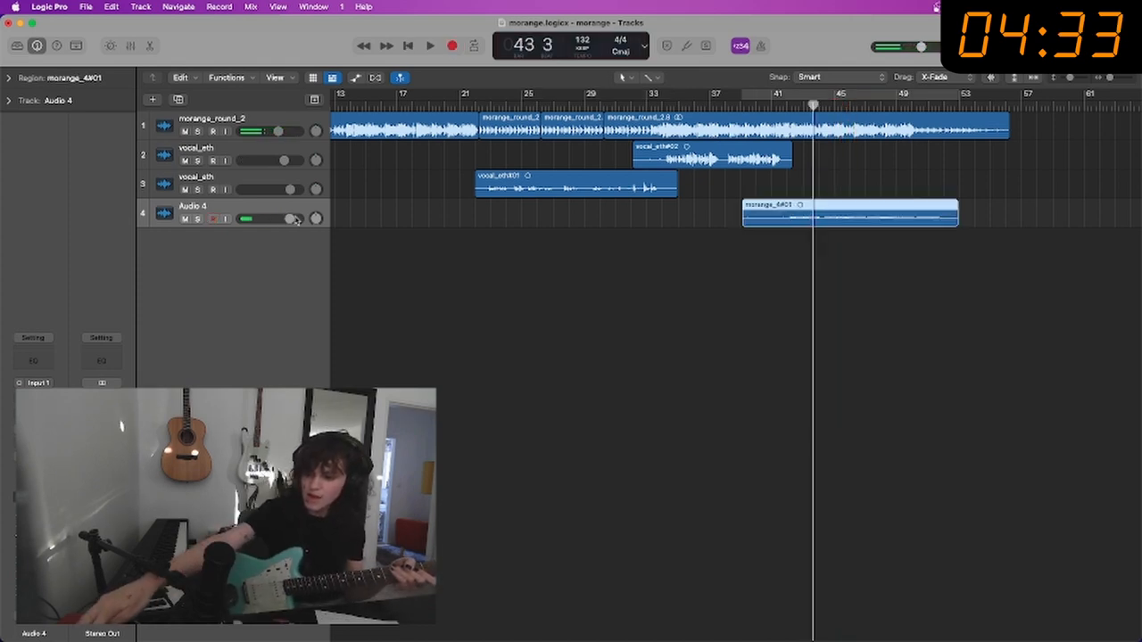
- Play back the project with the new Audio 4 guitar track in place
click(430, 46)
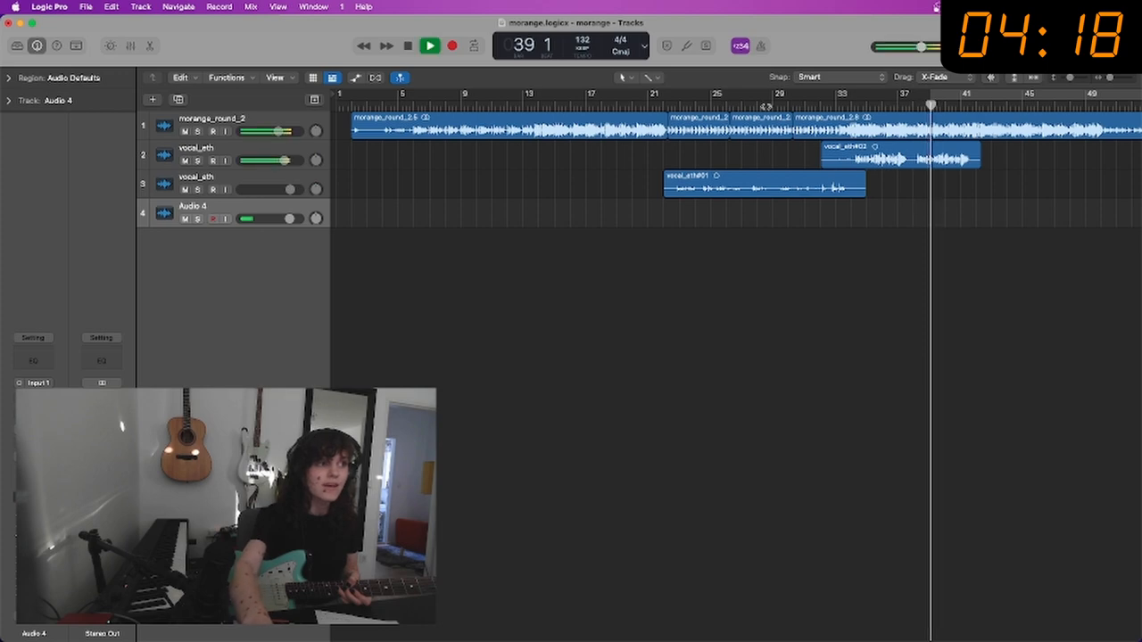
- Record the morange_4#02 guitar take on the fourth audio track, then stop
click(451, 46)
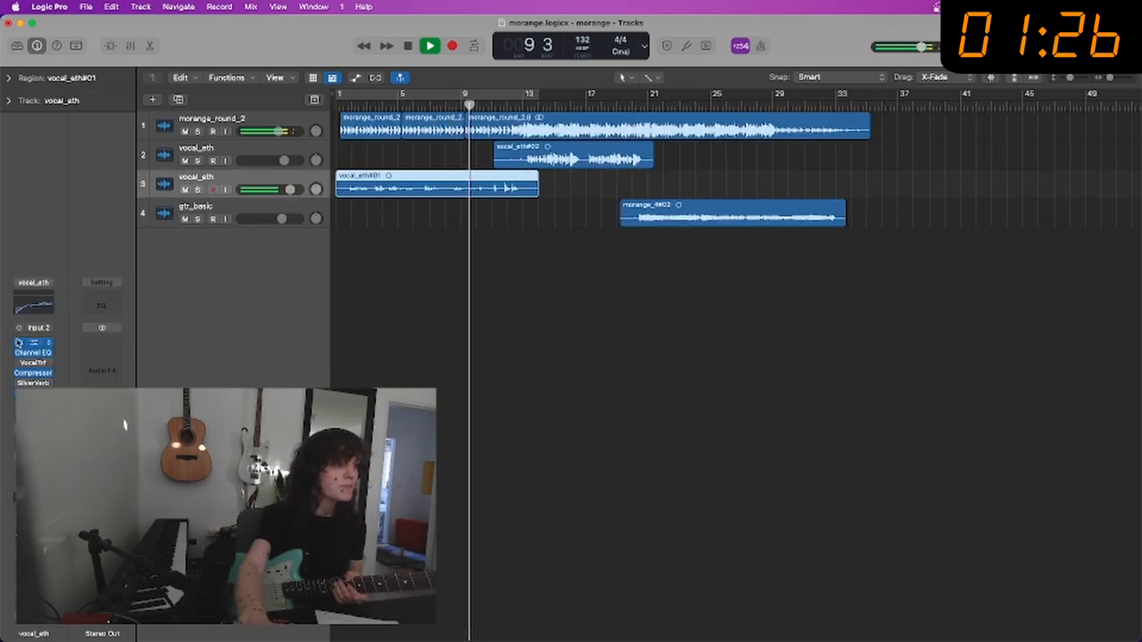
click(430, 45)
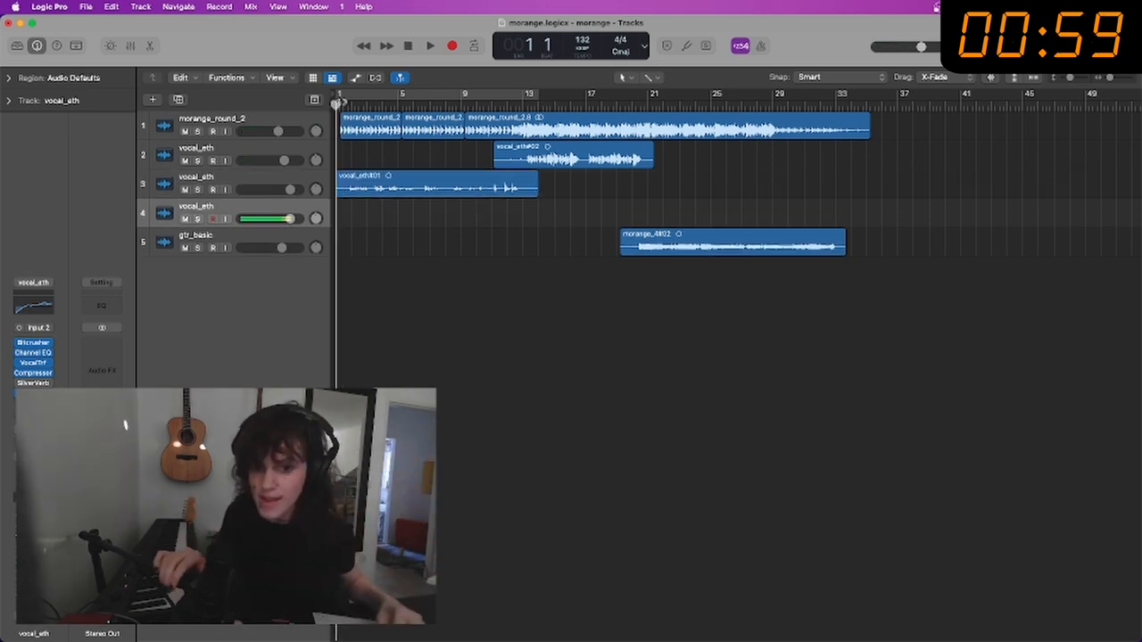
- Record Take 1 and Take 2 on the new vocal_eth track as Comp A
click(430, 46)
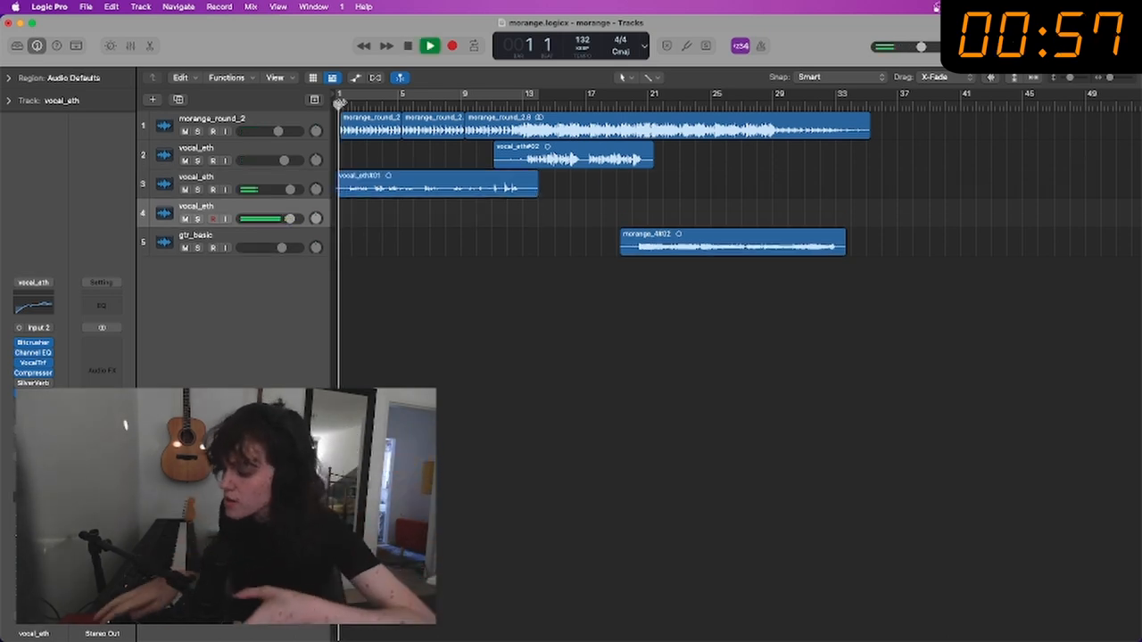
click(429, 46)
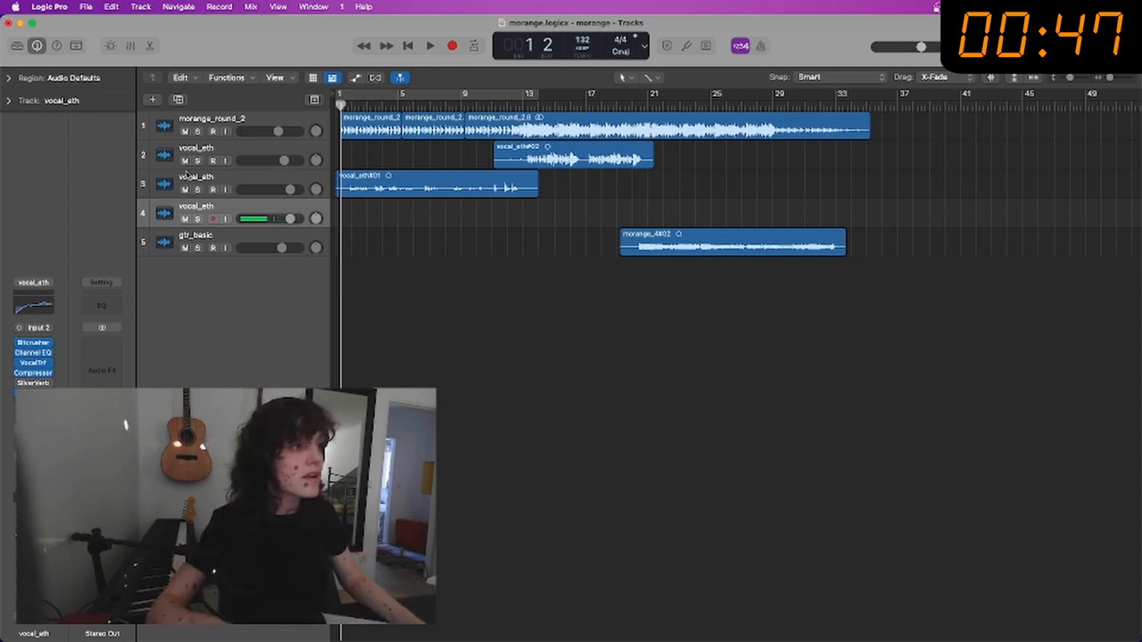
click(429, 45)
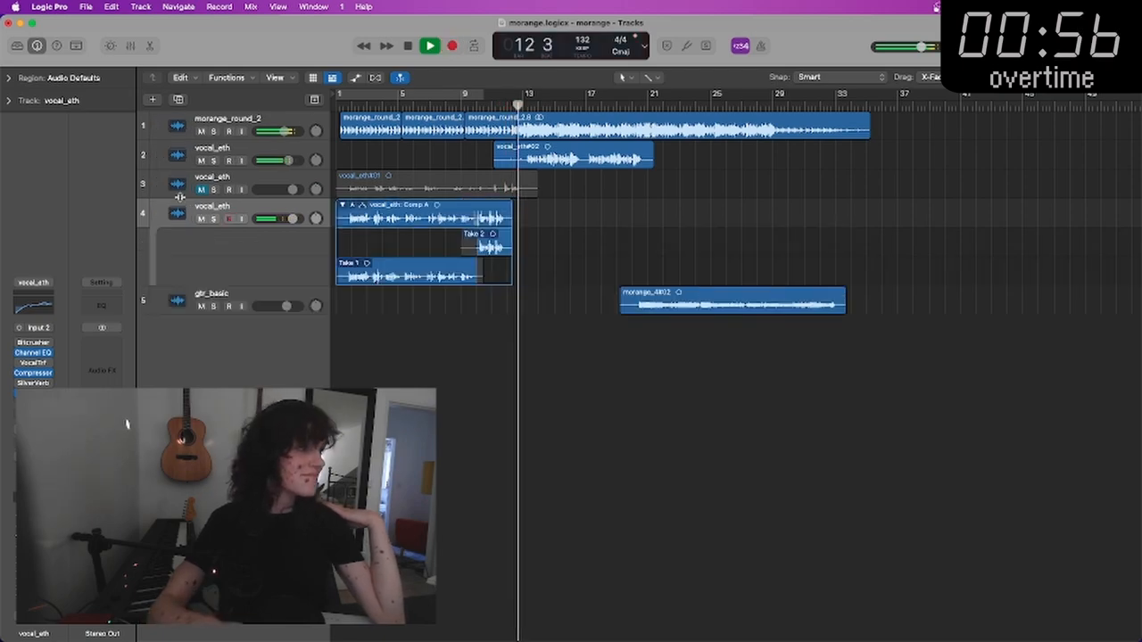
- Set the vocal Bitcrusher to 5.5 dB drive and 10-bit resolution
click(32, 342)
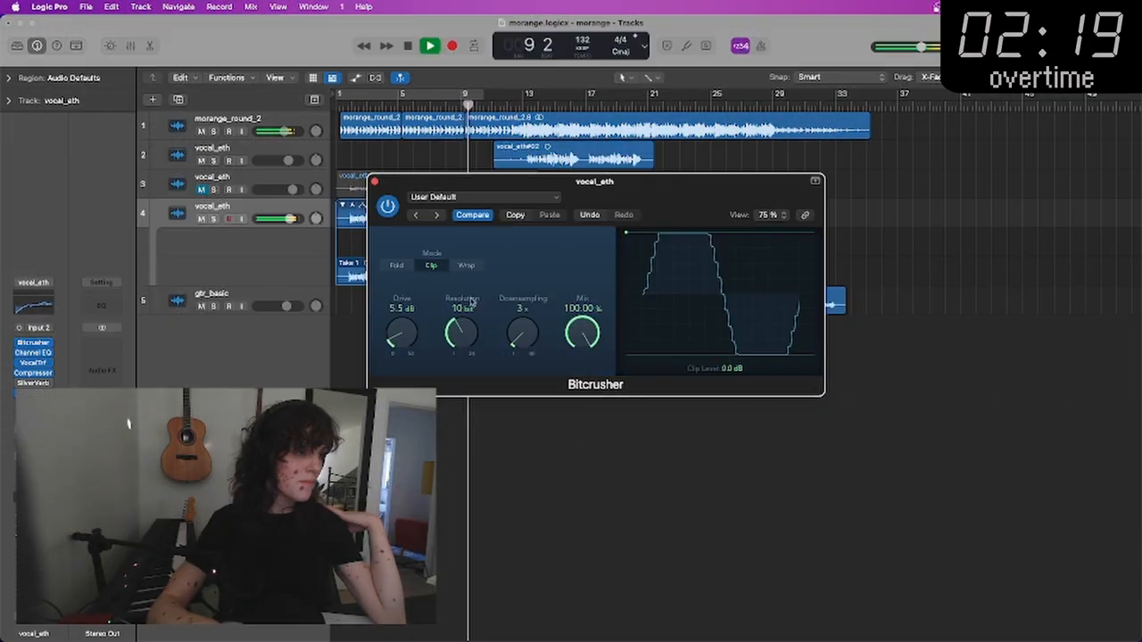
drag(402, 335, 401, 344)
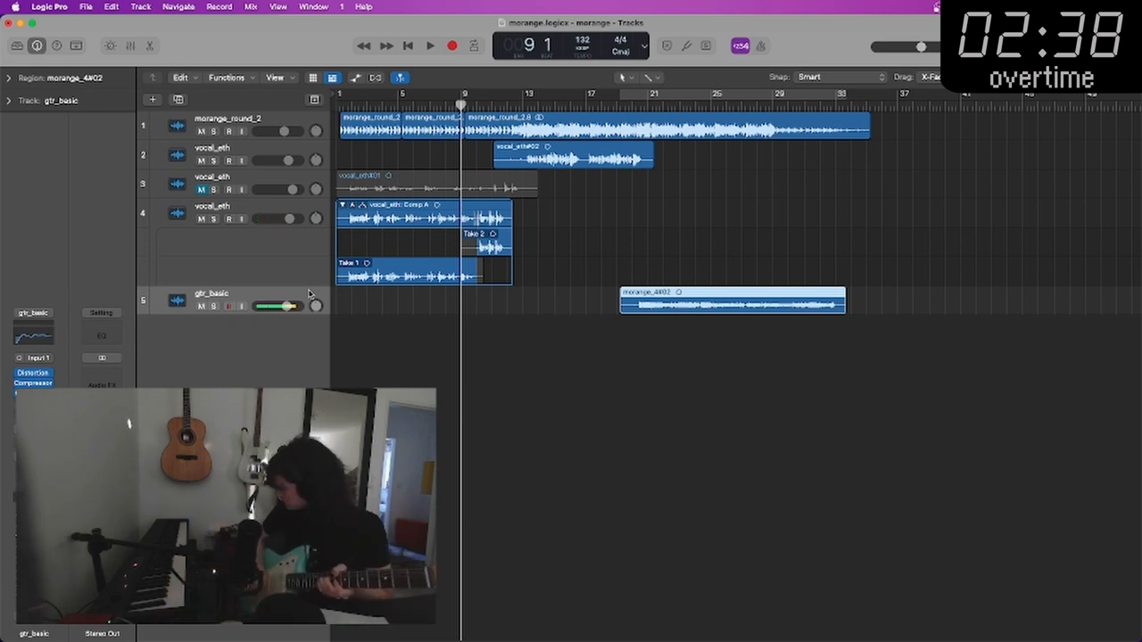
- Record the gtr_basic#04 guitar transition take and bring up the File menu for bouncing
click(429, 45)
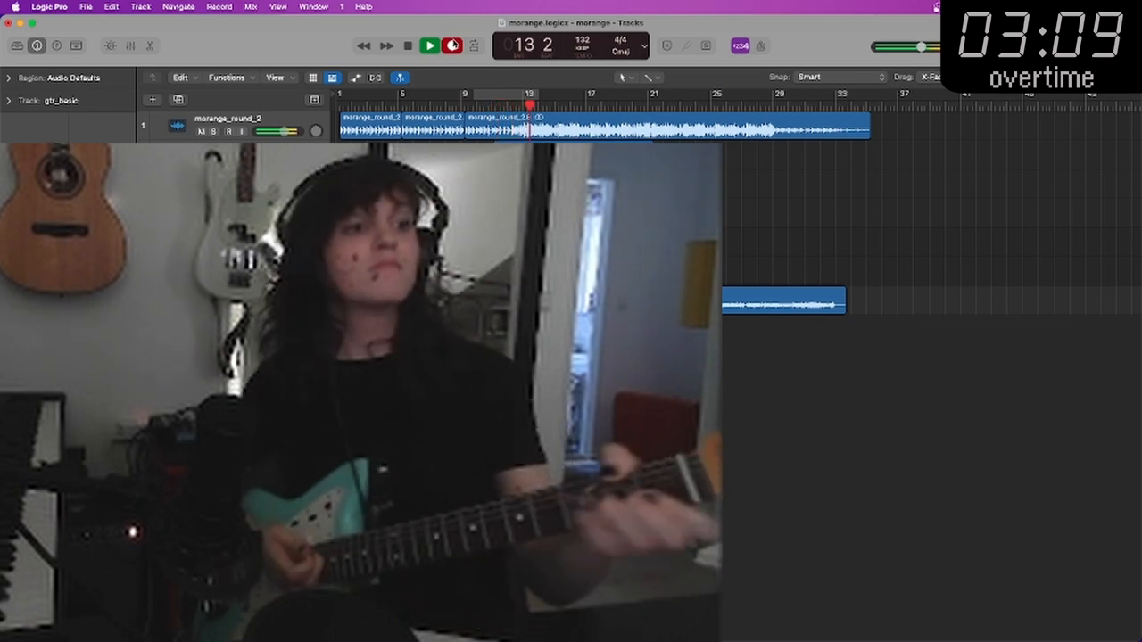
click(429, 45)
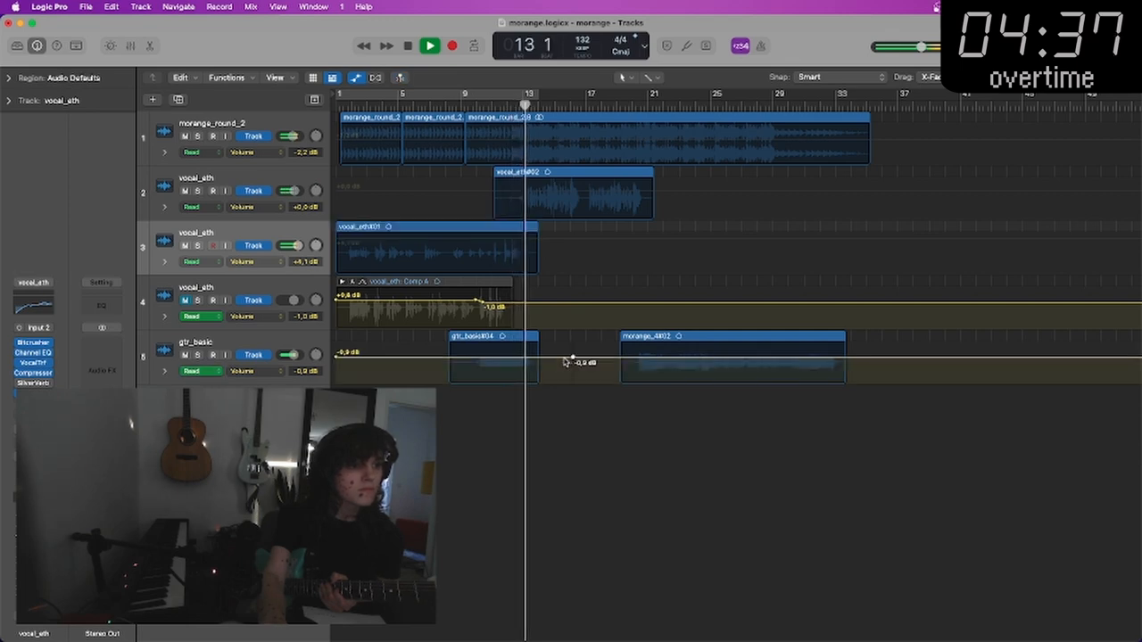
click(86, 7)
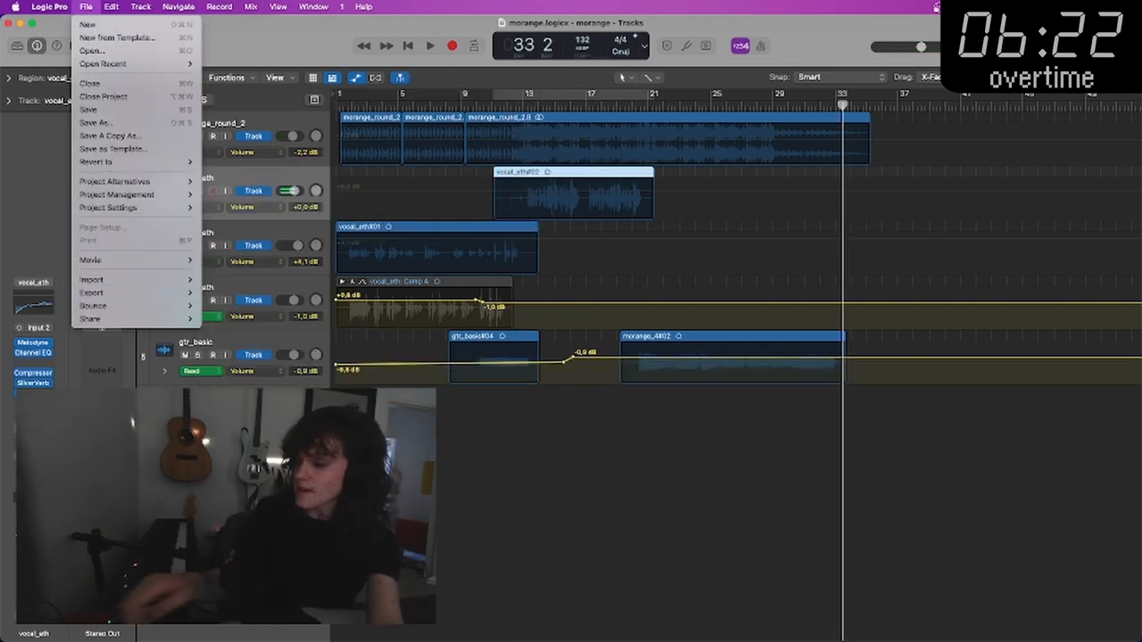